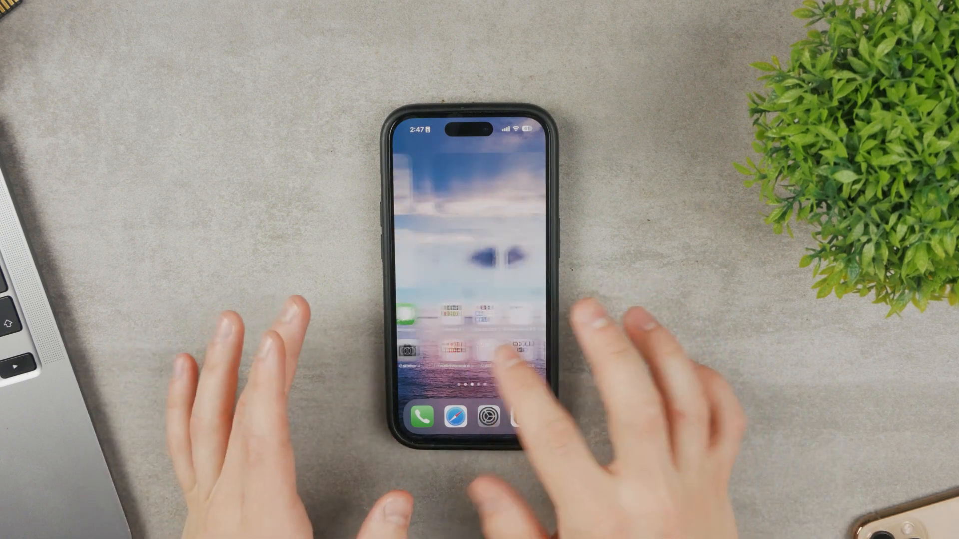
Swipe to the Home Screen page with the Batteries and Clock widgets and Settings in the dock.
scroll(left, 3)
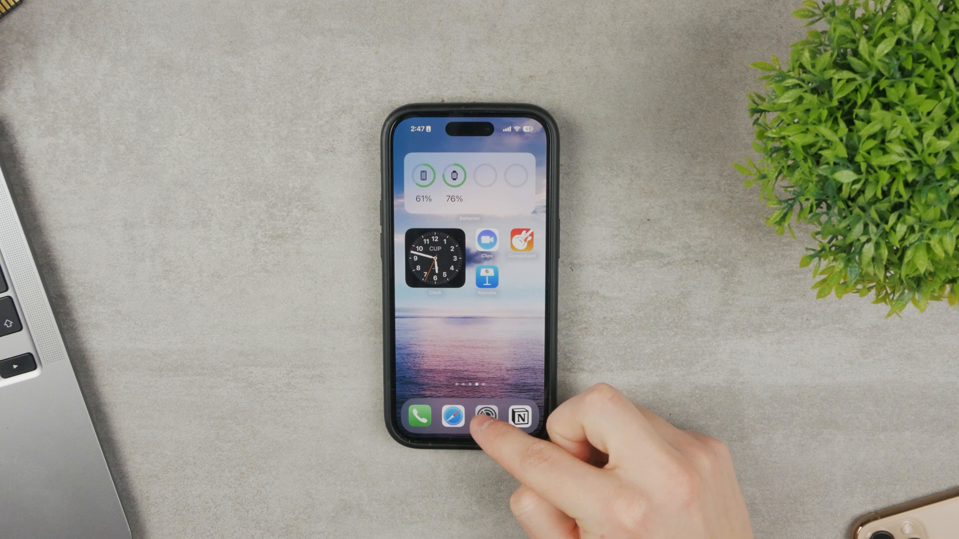
Go into Settings, find Google Maps in the app list and open its settings page.
click(486, 416)
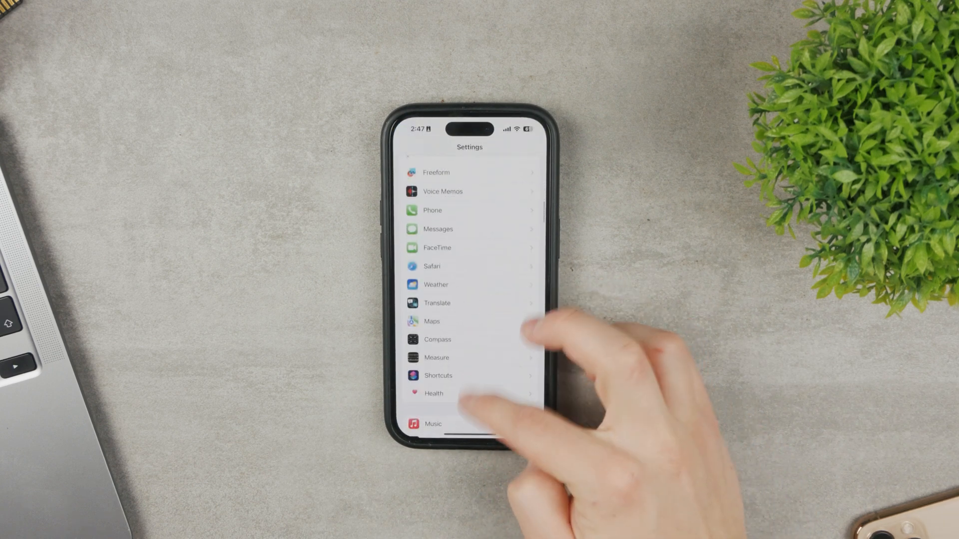
scroll(down, 3)
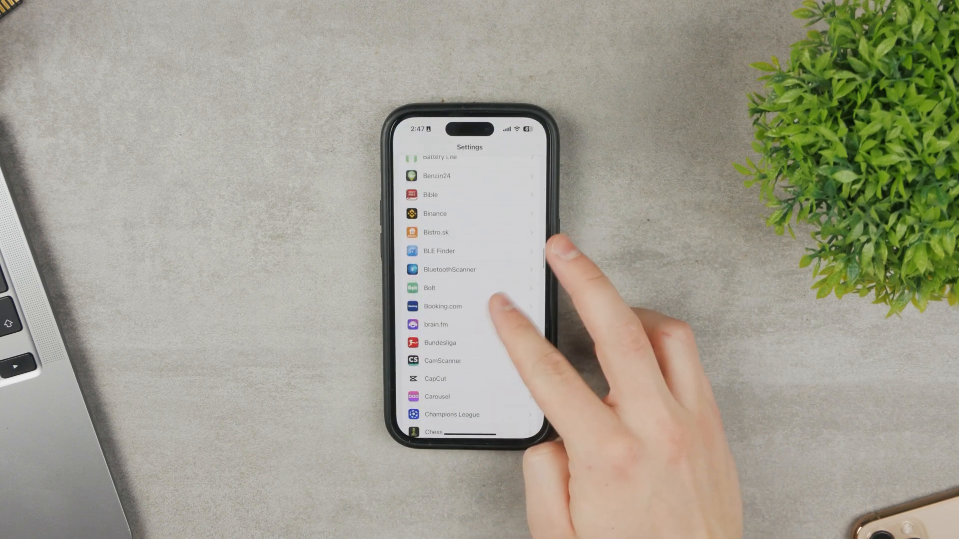
scroll(down, 3)
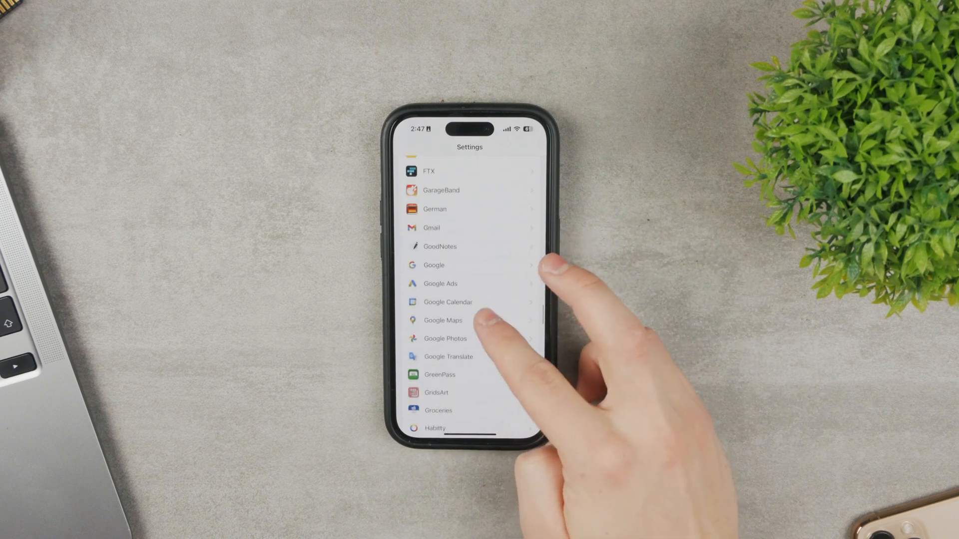
click(442, 320)
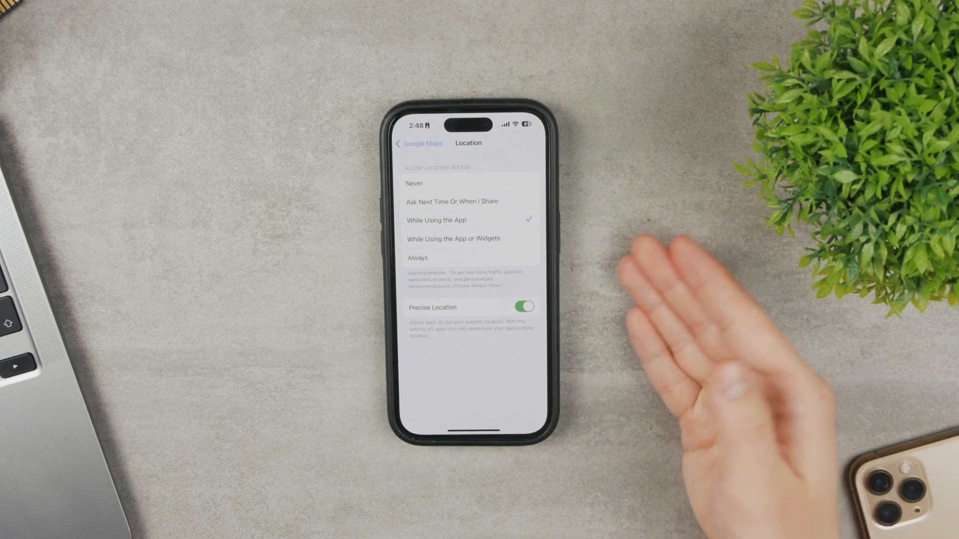
Go back to the main Settings list and open Privacy & Security.
click(418, 143)
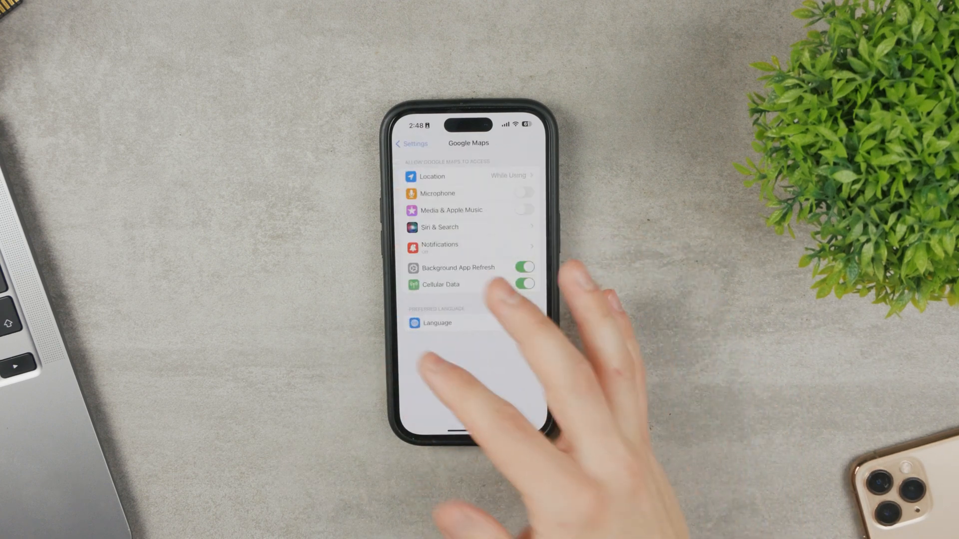
click(411, 144)
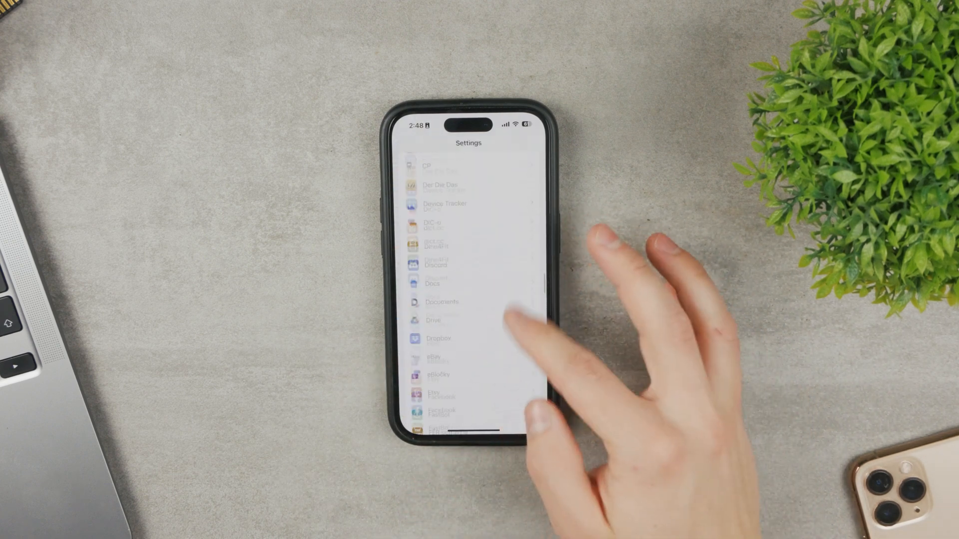
scroll(down, 3)
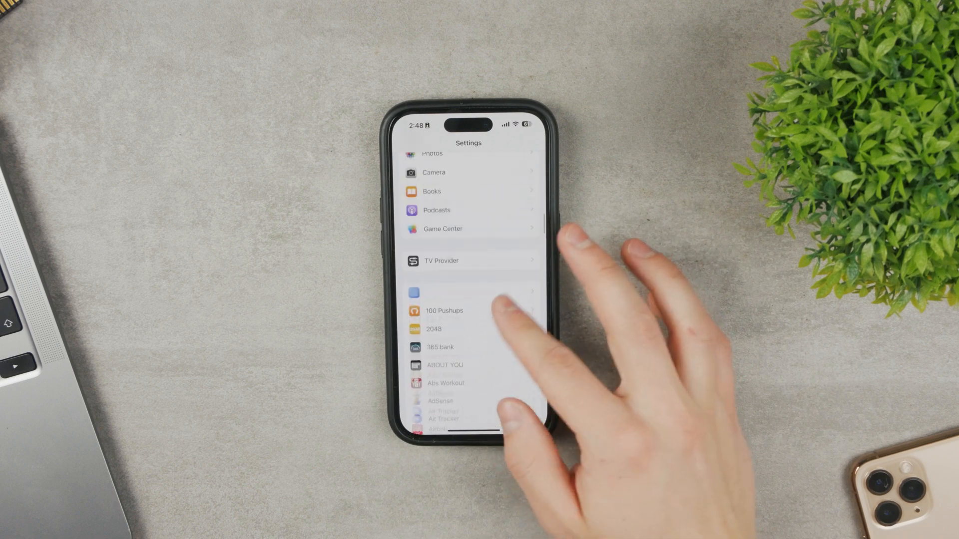
scroll(down, 3)
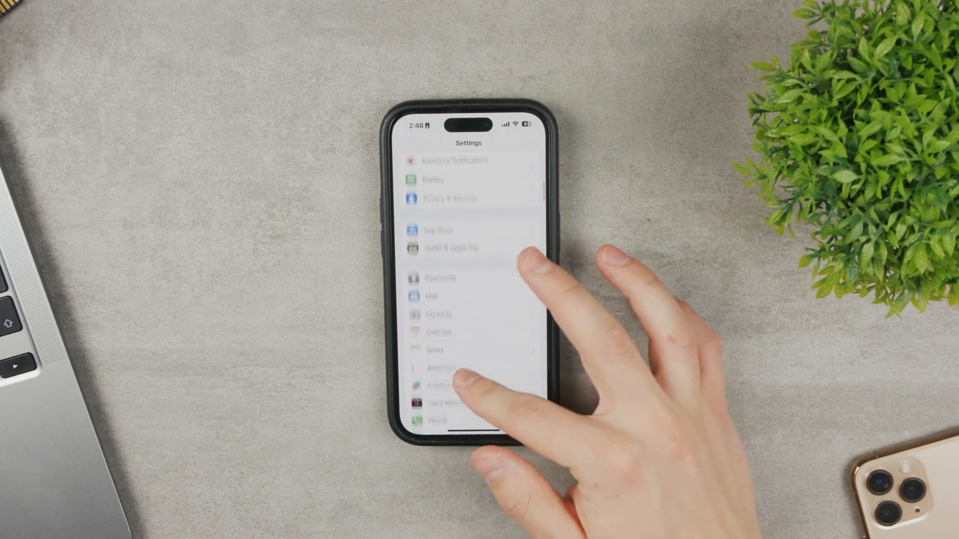
scroll(down, 3)
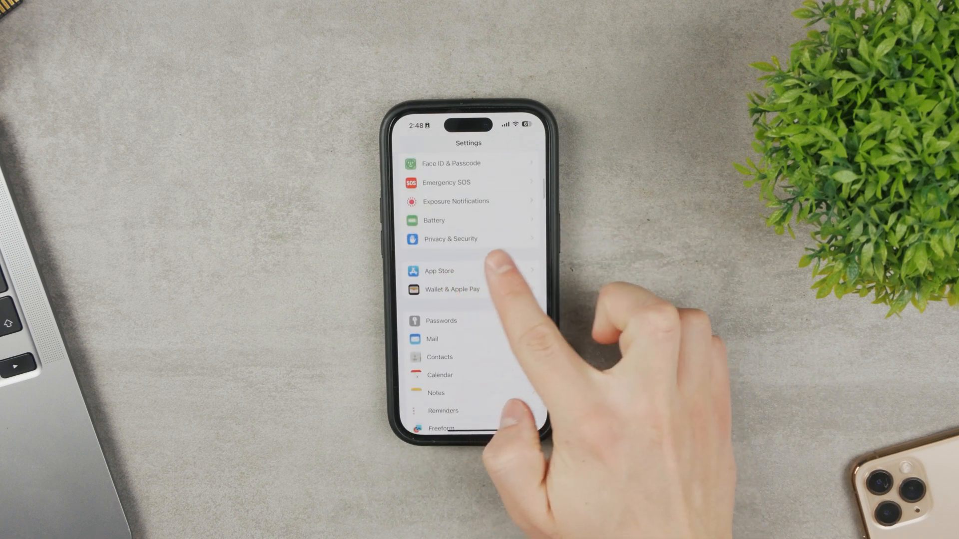
click(451, 239)
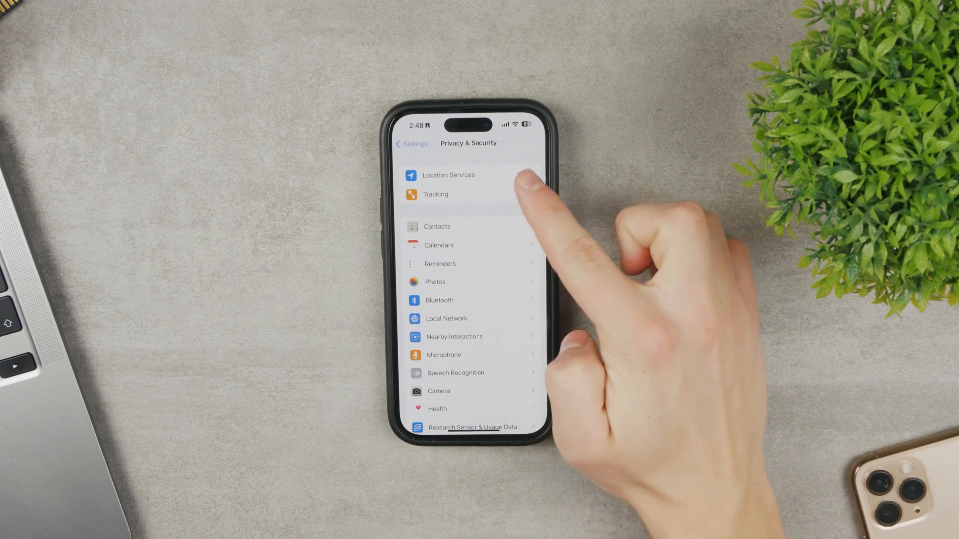
mouse_move(520, 183)
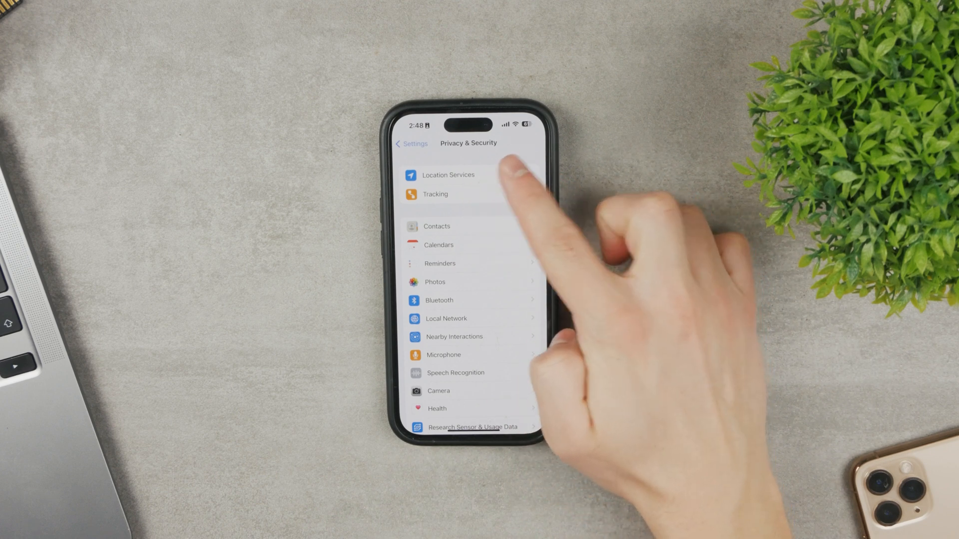
Open Location Services and scroll its app list down to System Services.
click(447, 175)
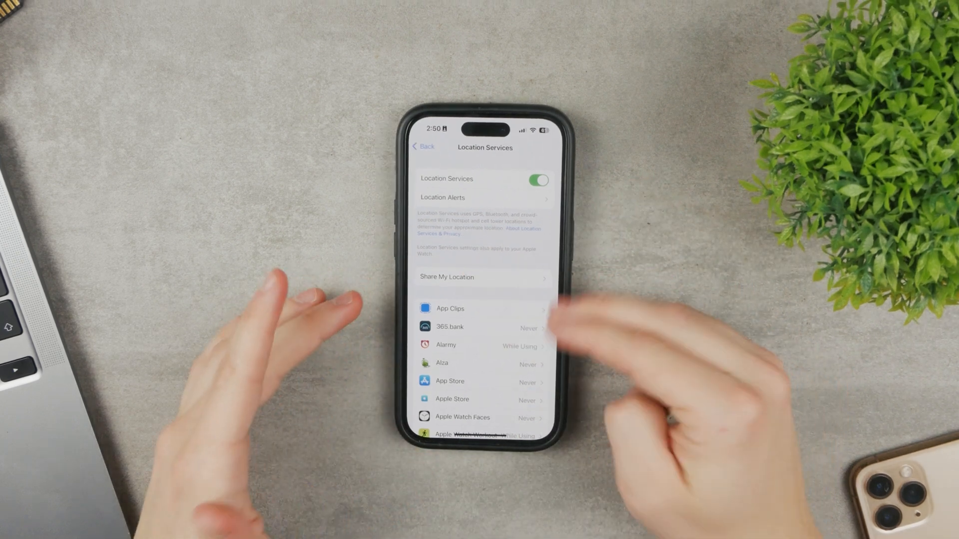
scroll(down, 3)
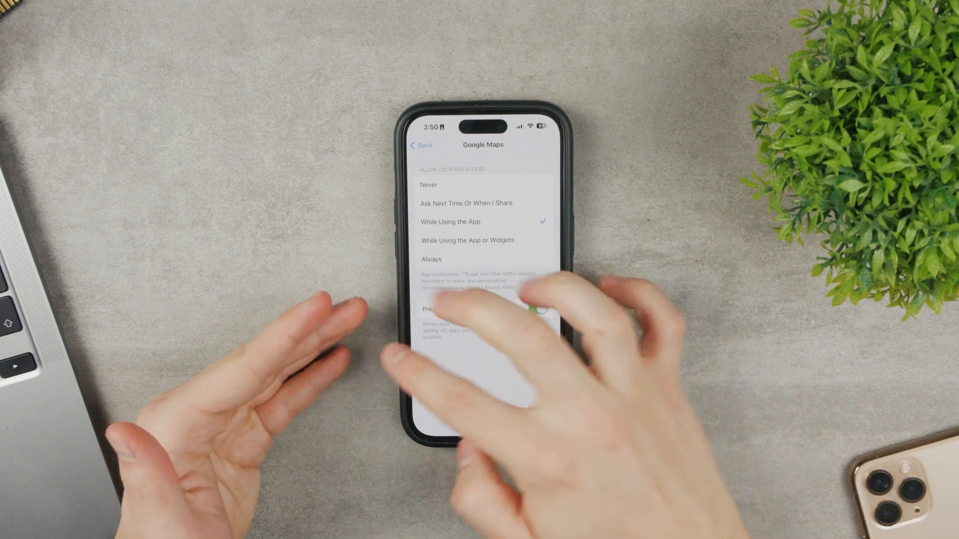
click(421, 145)
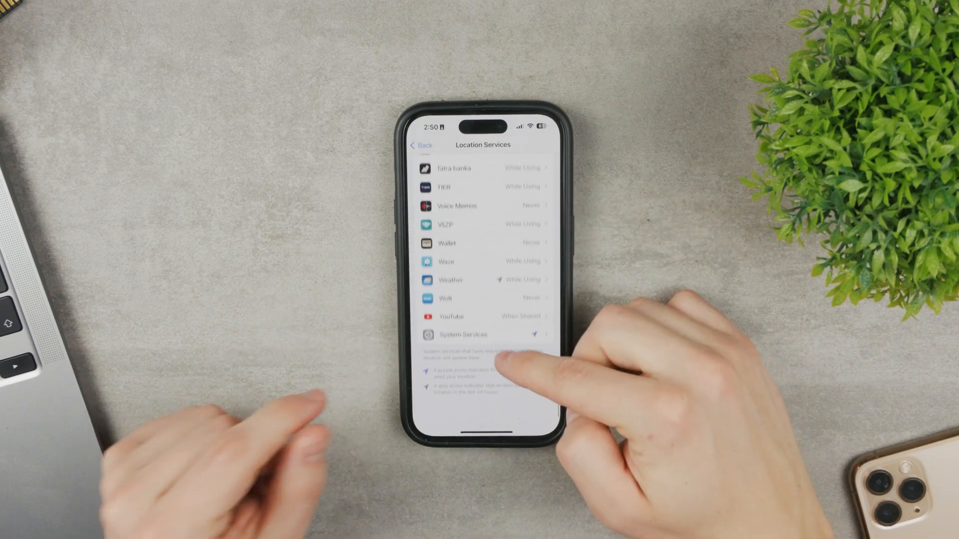
scroll(down, 3)
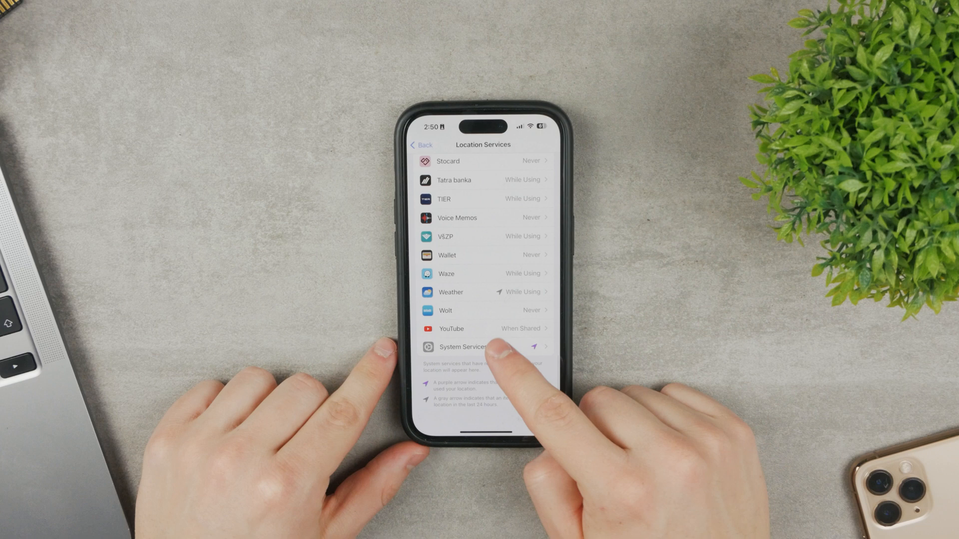
Open System Services and confirm Compass Calibration is switched on.
click(465, 347)
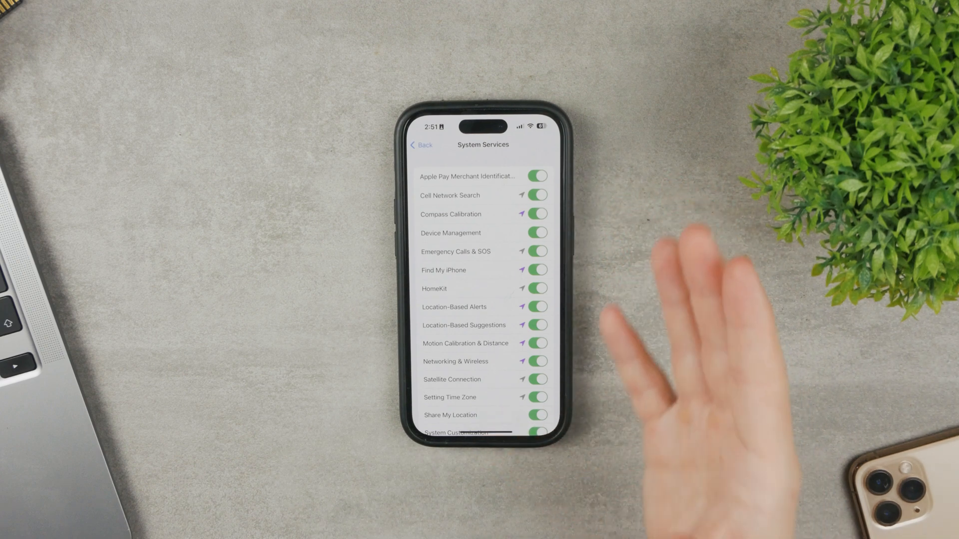
scroll(down, 3)
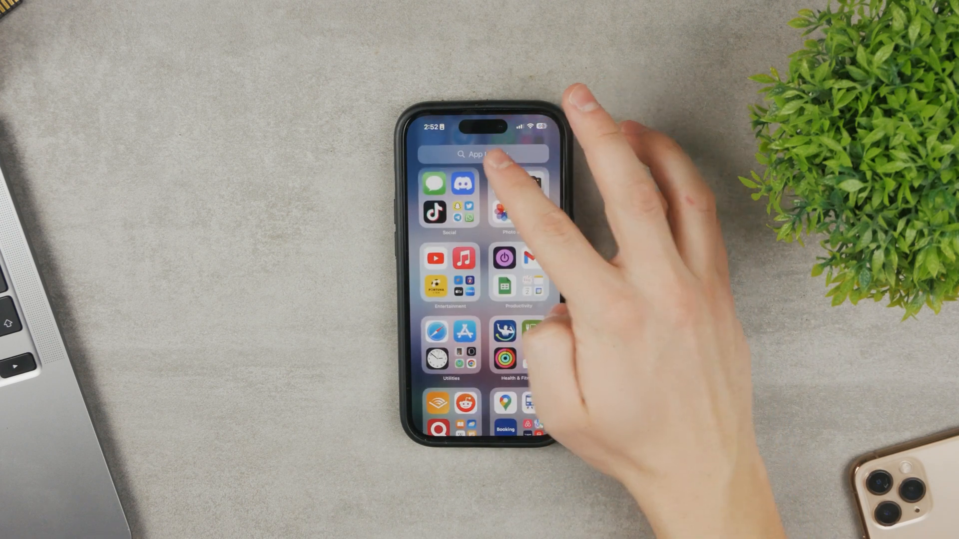
click(482, 153)
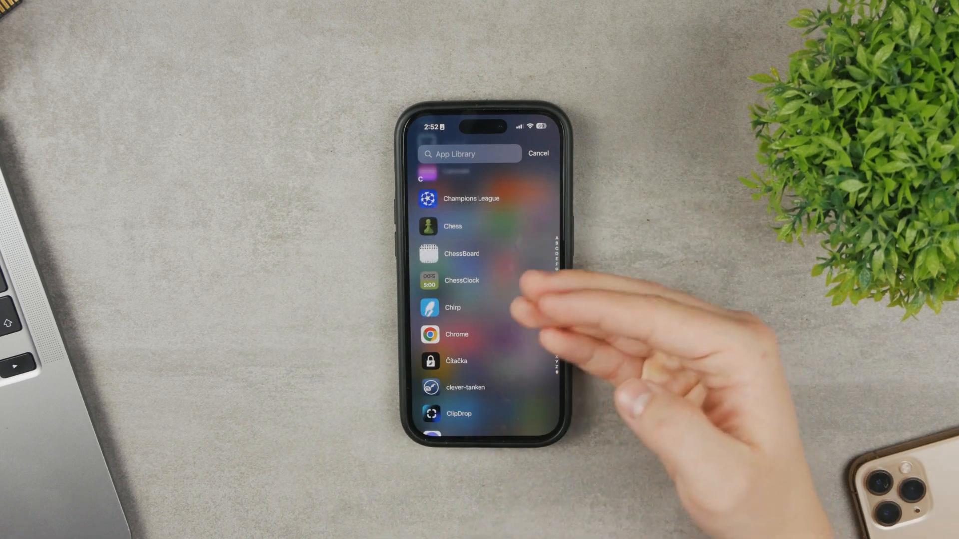
click(538, 152)
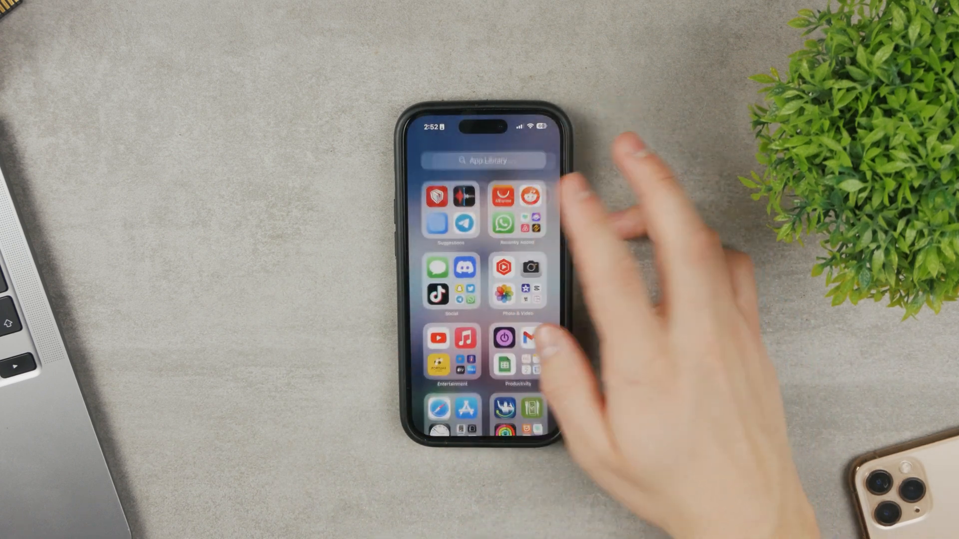